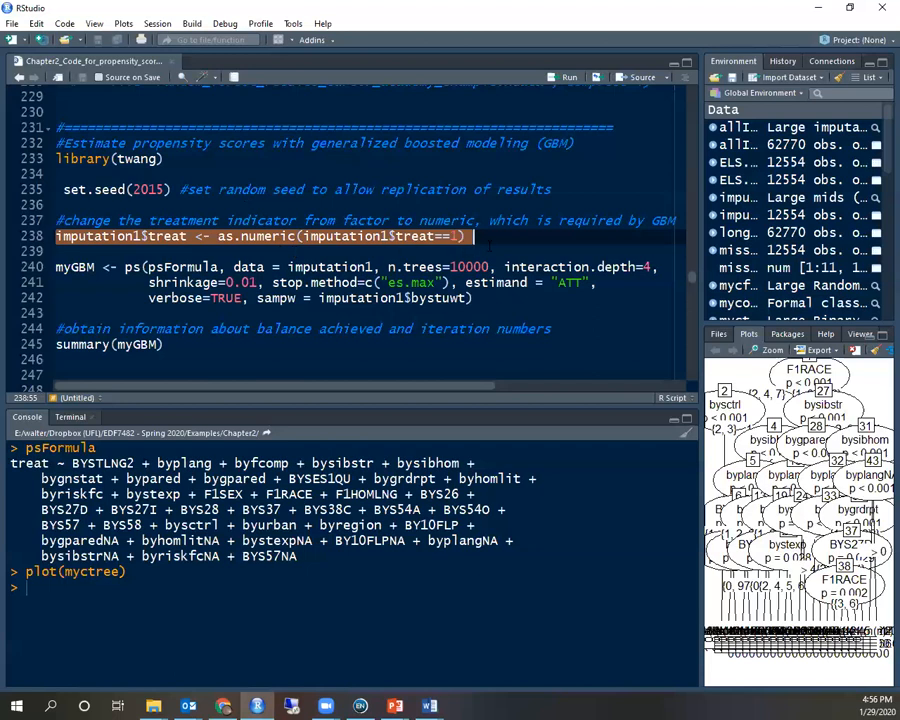
Step: Run plot(myGBM, type="b", color=F, lwd=2) to draw the balance-measure convergence plot
{"action": "scroll", "scroll_direction": "down", "scroll_amount": 3}
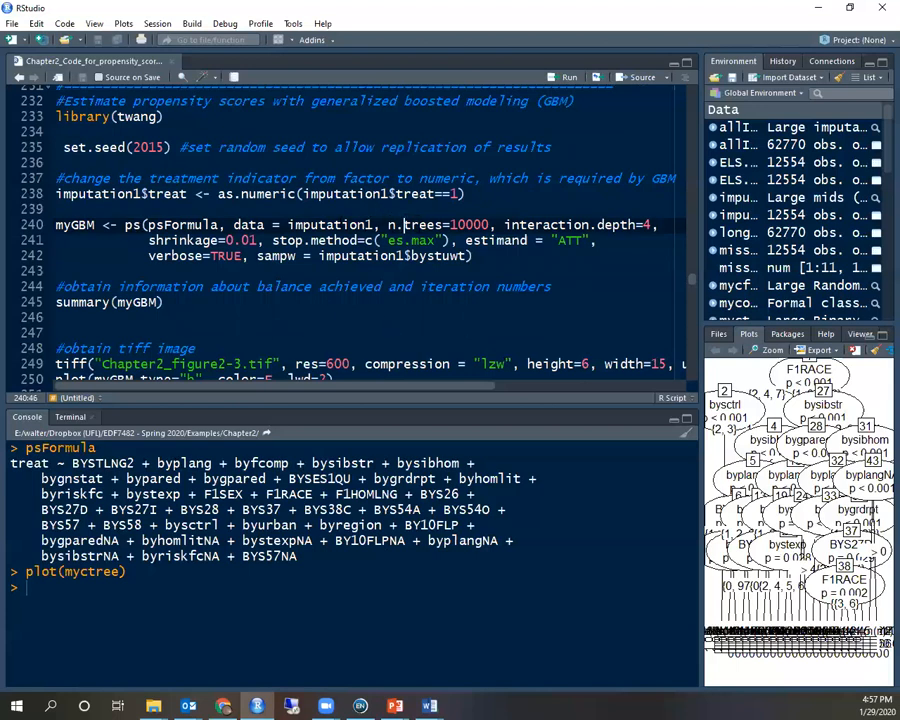
{"action": "double_click", "coordinate": [330, 224]}
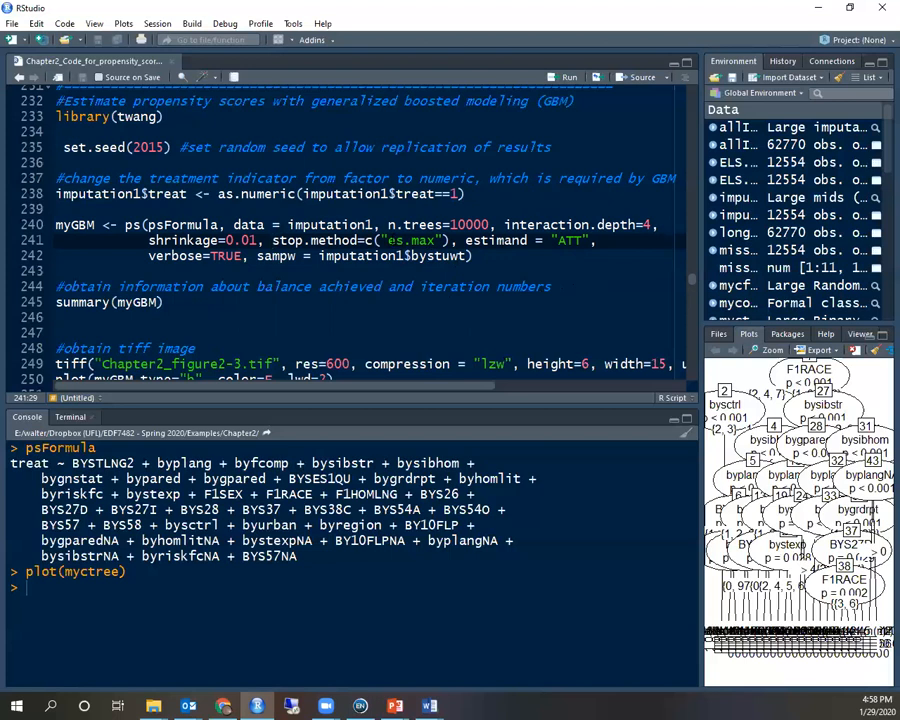
{"action": "double_click", "coordinate": [408, 240]}
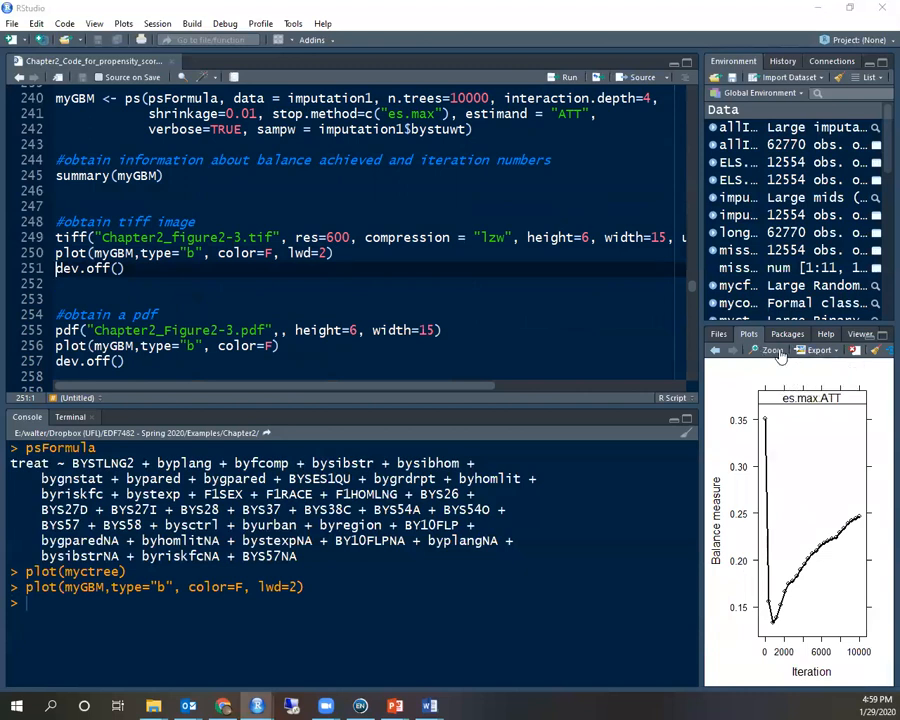
Step: Zoom the convergence plot into its own enlarged Plot Zoom window
{"action": "left_click", "coordinate": [772, 350]}
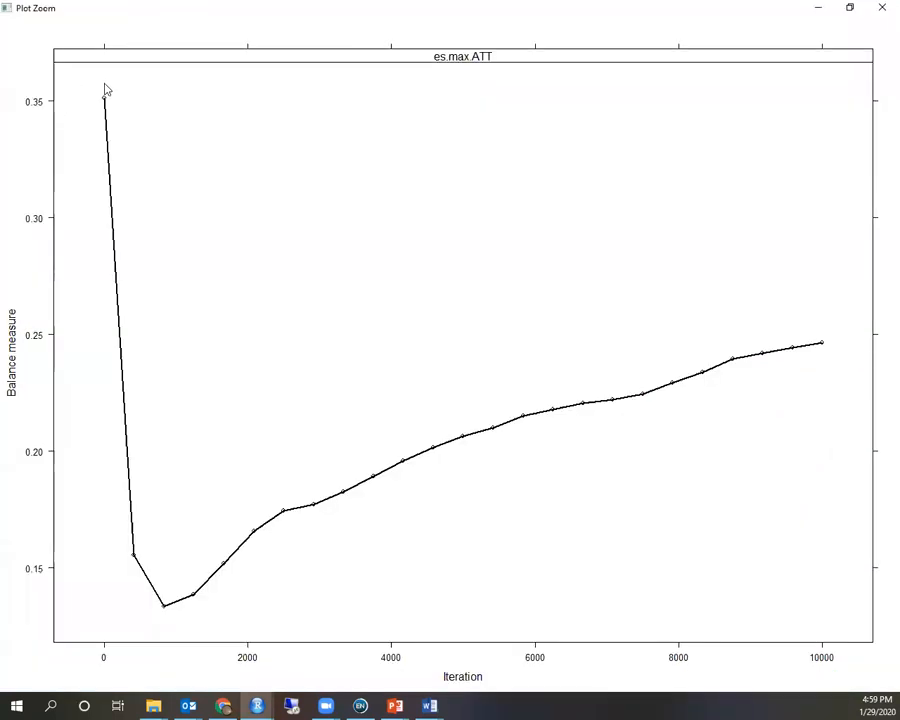
{"action": "mouse_move", "coordinate": [92, 126]}
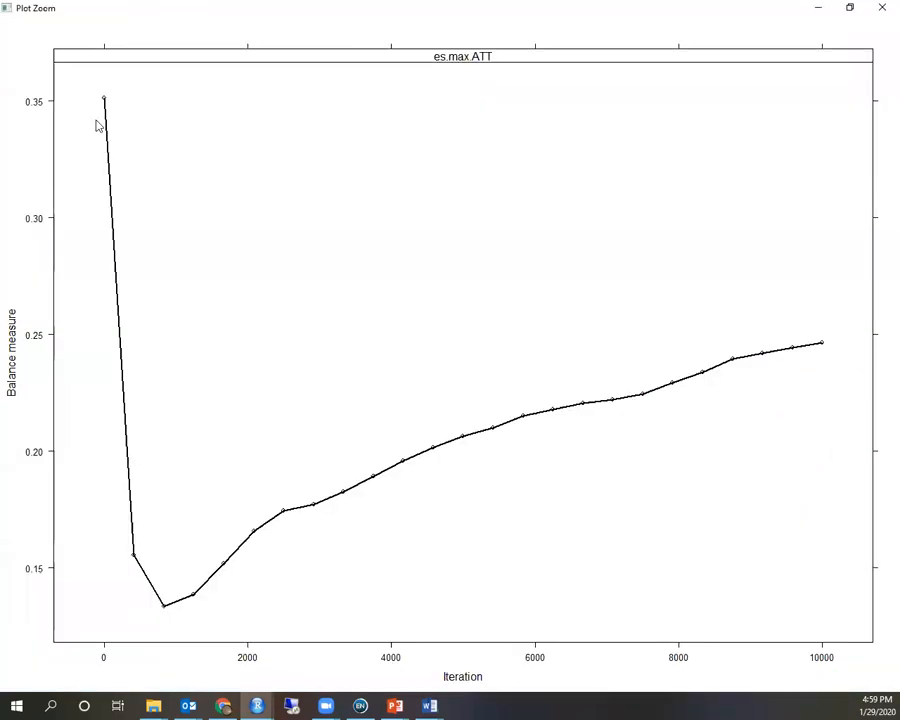
{"action": "mouse_move", "coordinate": [140, 622]}
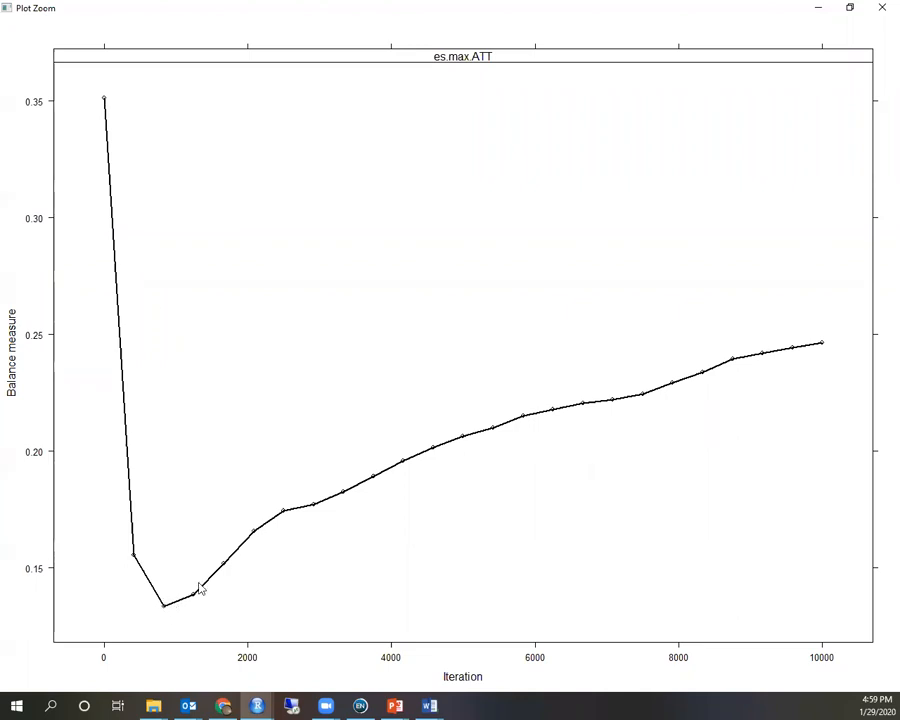
{"action": "mouse_move", "coordinate": [504, 482]}
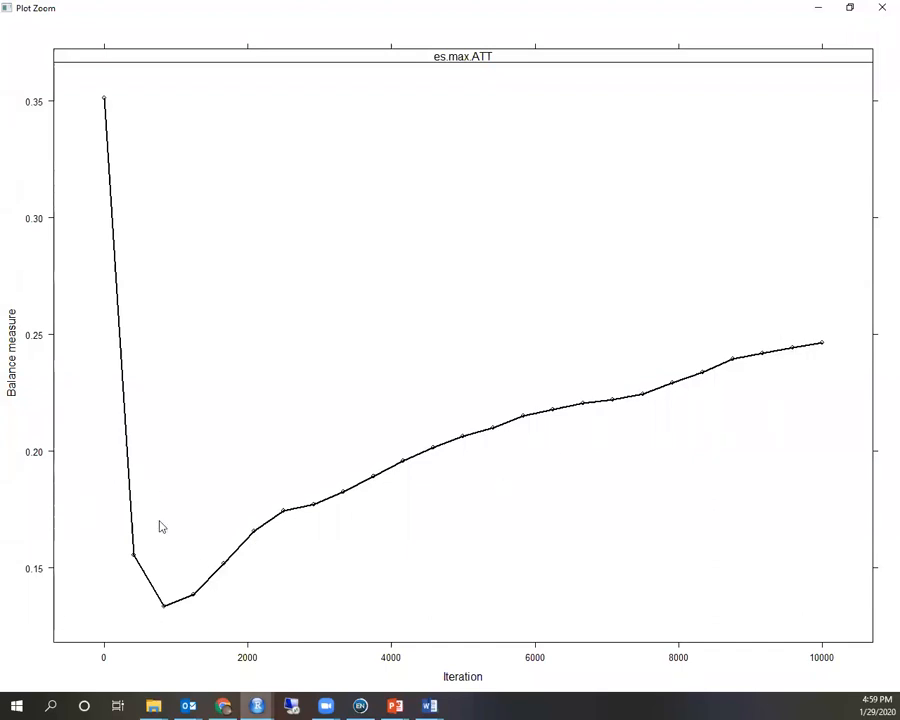
{"action": "mouse_move", "coordinate": [164, 628]}
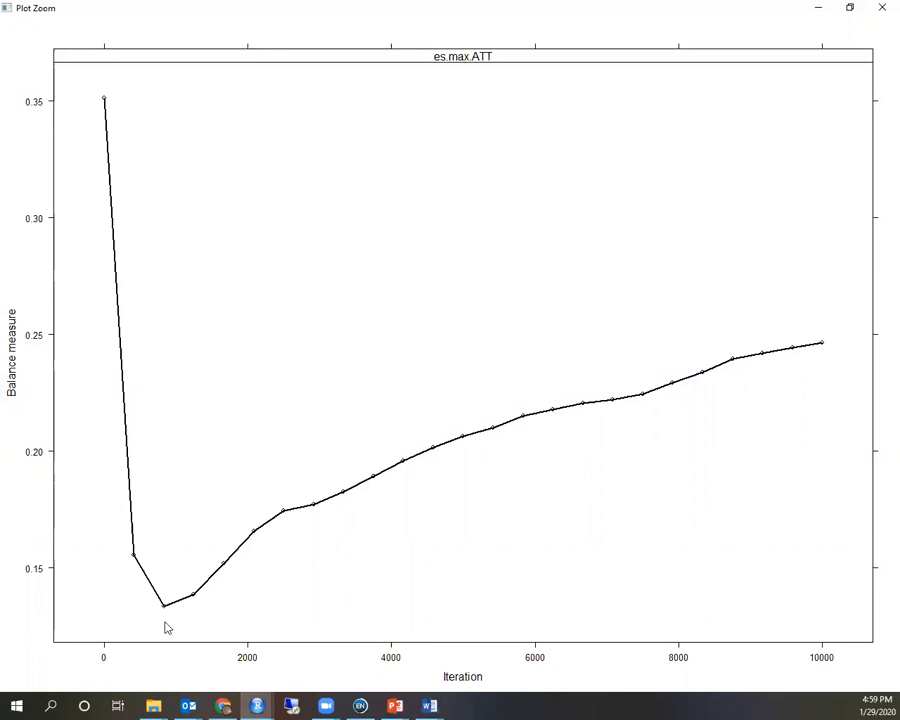
{"action": "mouse_move", "coordinate": [268, 538]}
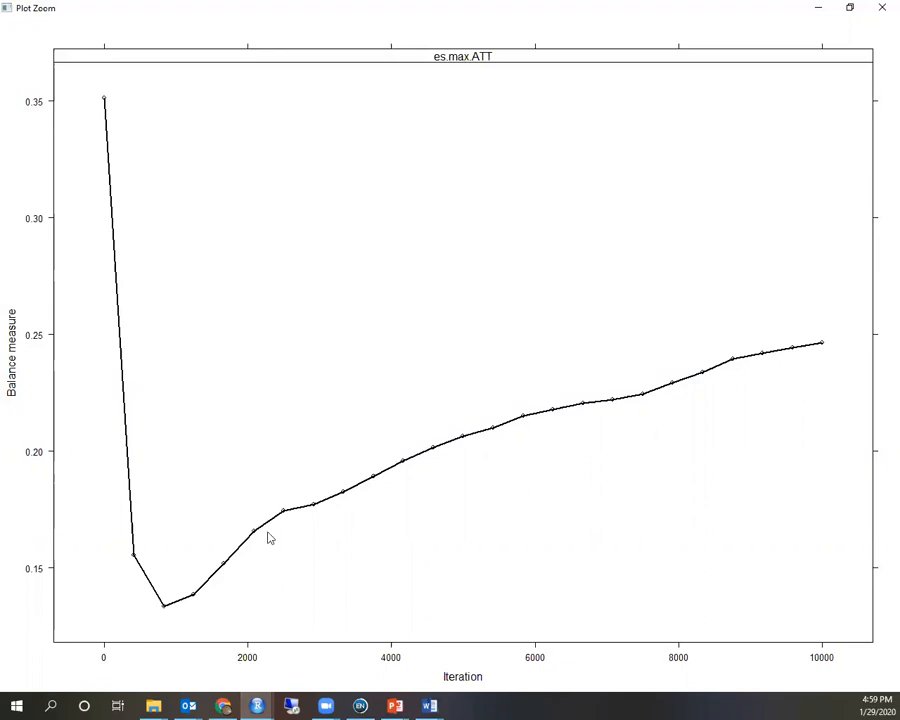
{"action": "mouse_move", "coordinate": [810, 372]}
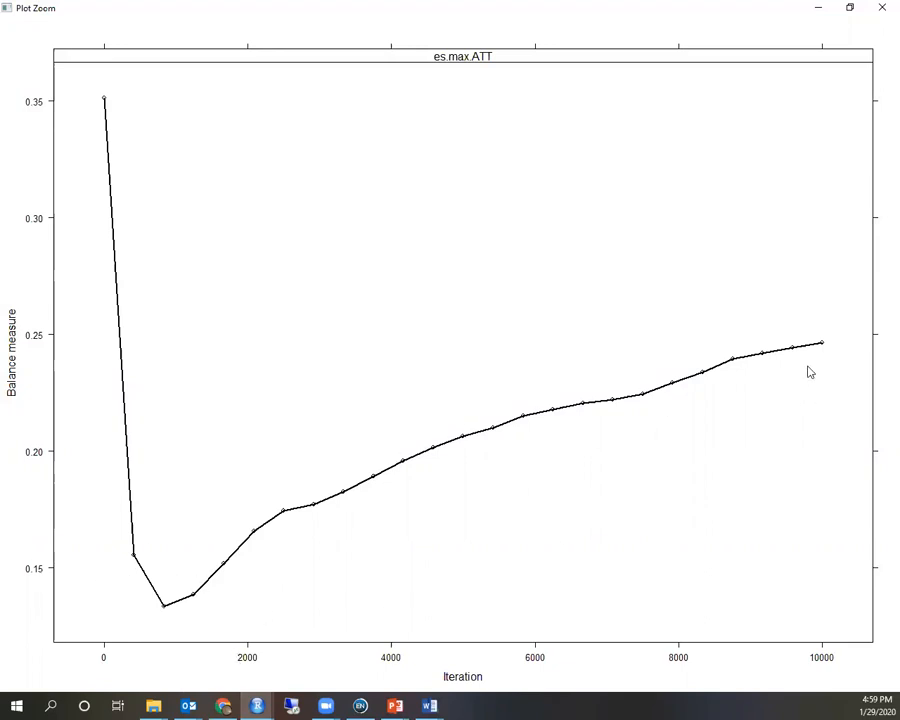
{"action": "mouse_move", "coordinate": [836, 660]}
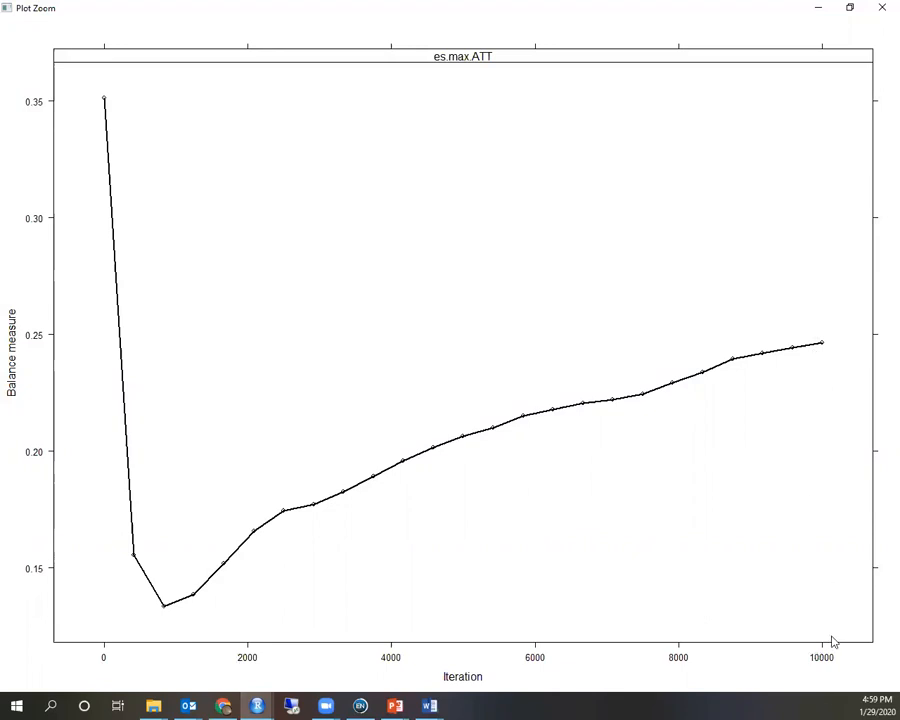
{"action": "mouse_move", "coordinate": [684, 304]}
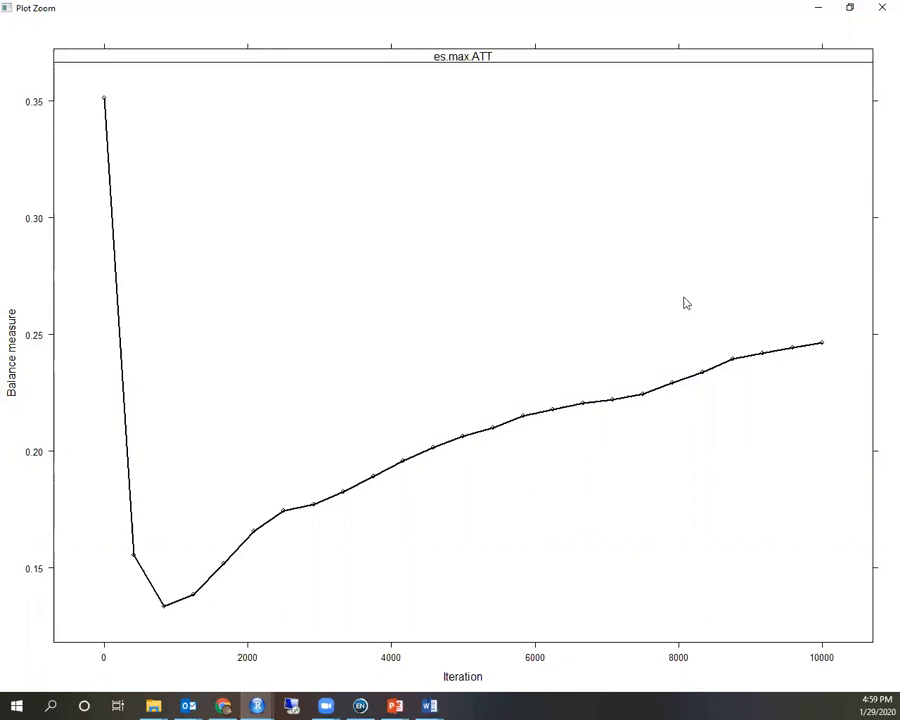
{"action": "mouse_move", "coordinate": [790, 280]}
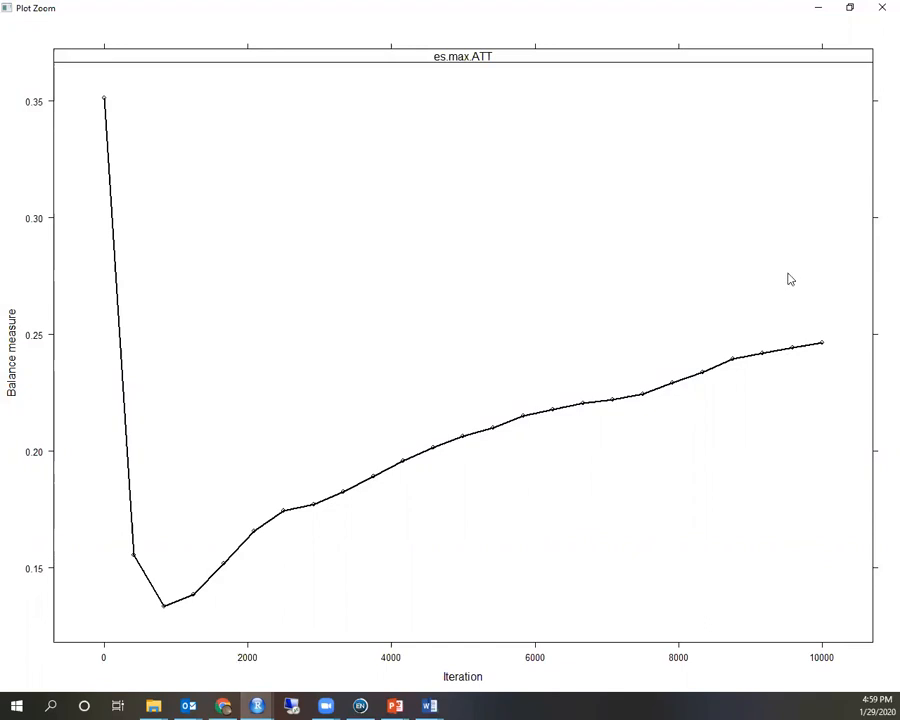
{"action": "mouse_move", "coordinate": [840, 476]}
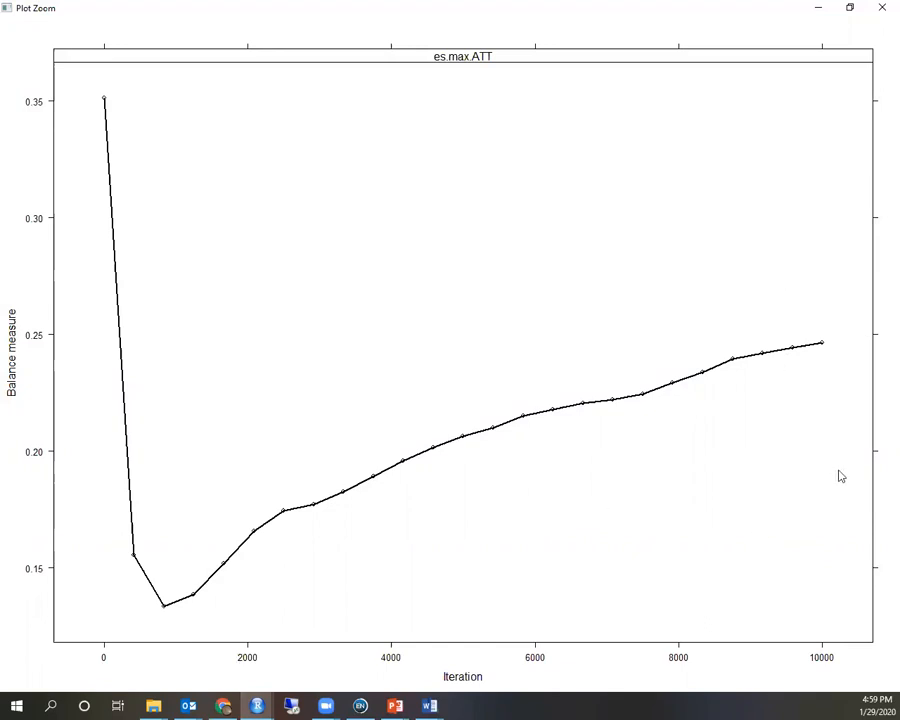
{"action": "mouse_move", "coordinate": [736, 200]}
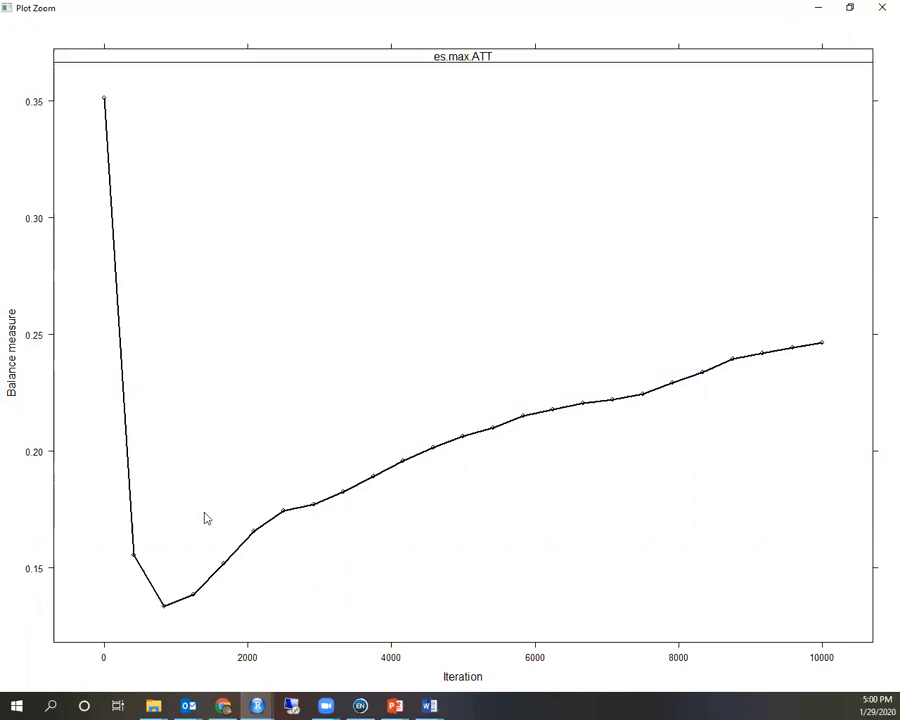
{"action": "mouse_move", "coordinate": [158, 612]}
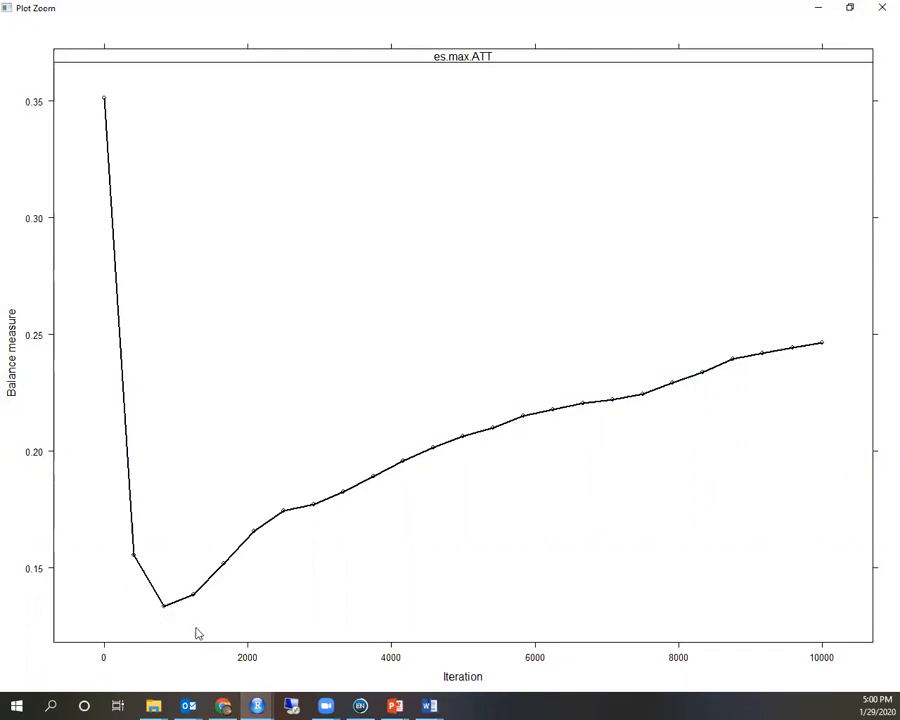
{"action": "mouse_move", "coordinate": [156, 632]}
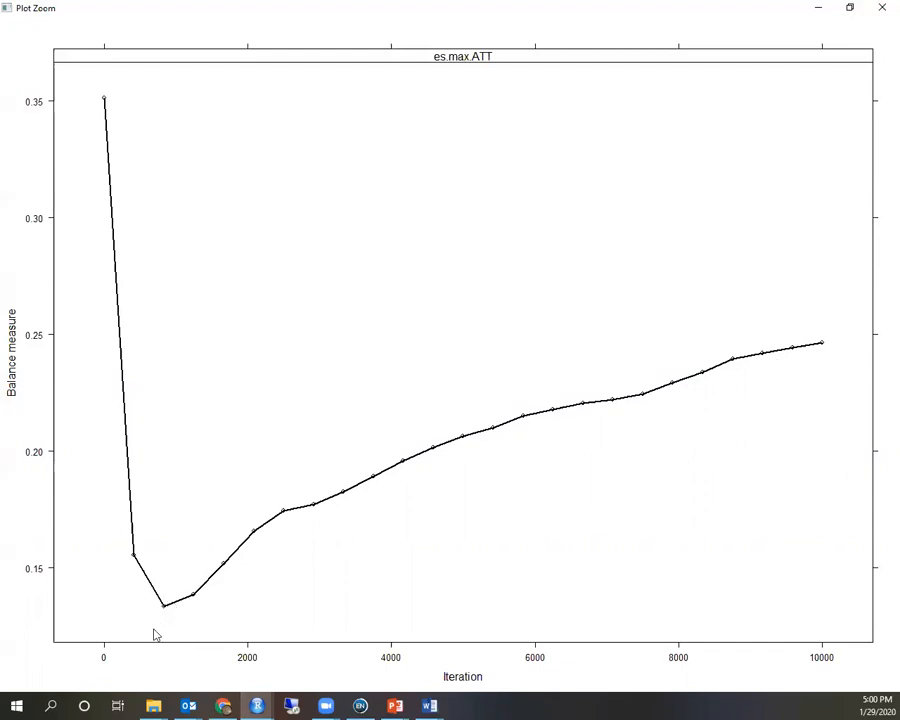
{"action": "mouse_move", "coordinate": [746, 624]}
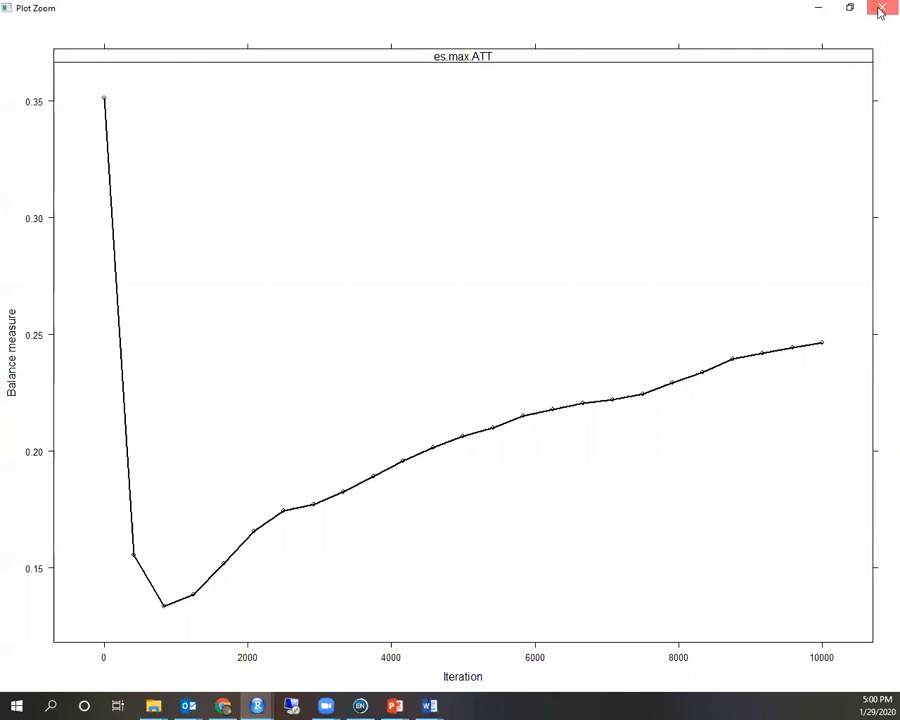
Step: Close the Plot Zoom window and scroll to the propensity-score extraction code
{"action": "left_click", "coordinate": [882, 12]}
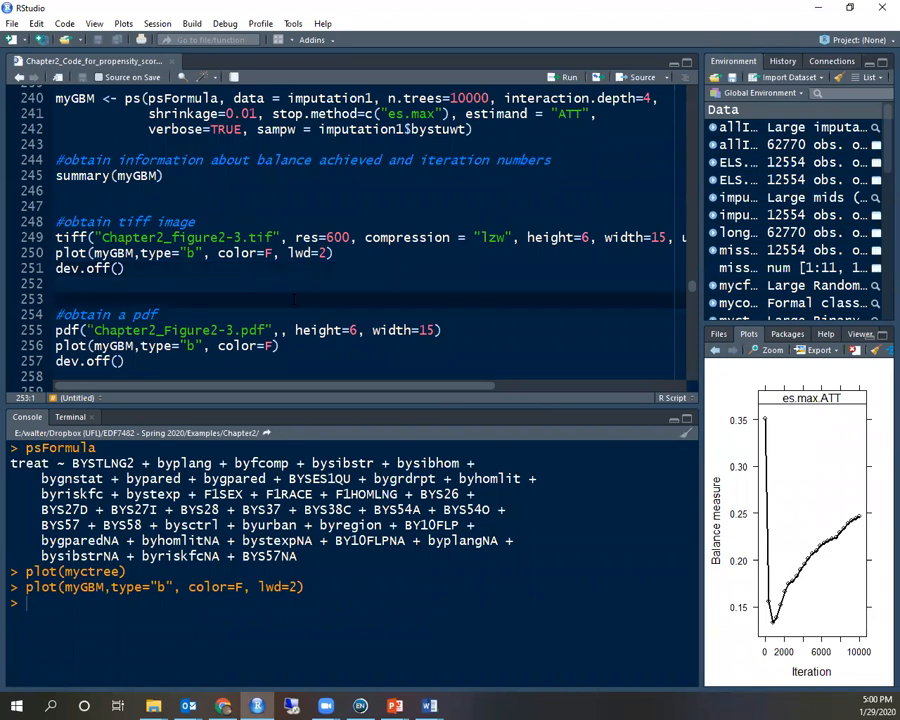
{"action": "scroll", "scroll_direction": "down", "scroll_amount": 3}
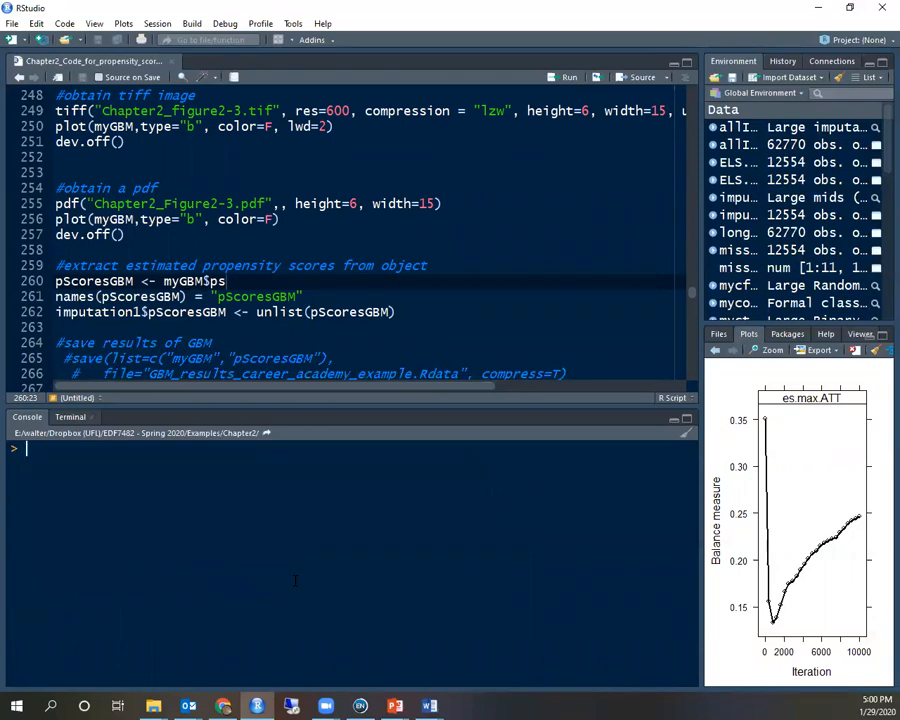
Step: Run head(pScoresGBM) in the console to show the first six GBM propensity scores
{"action": "type", "text": "head("}
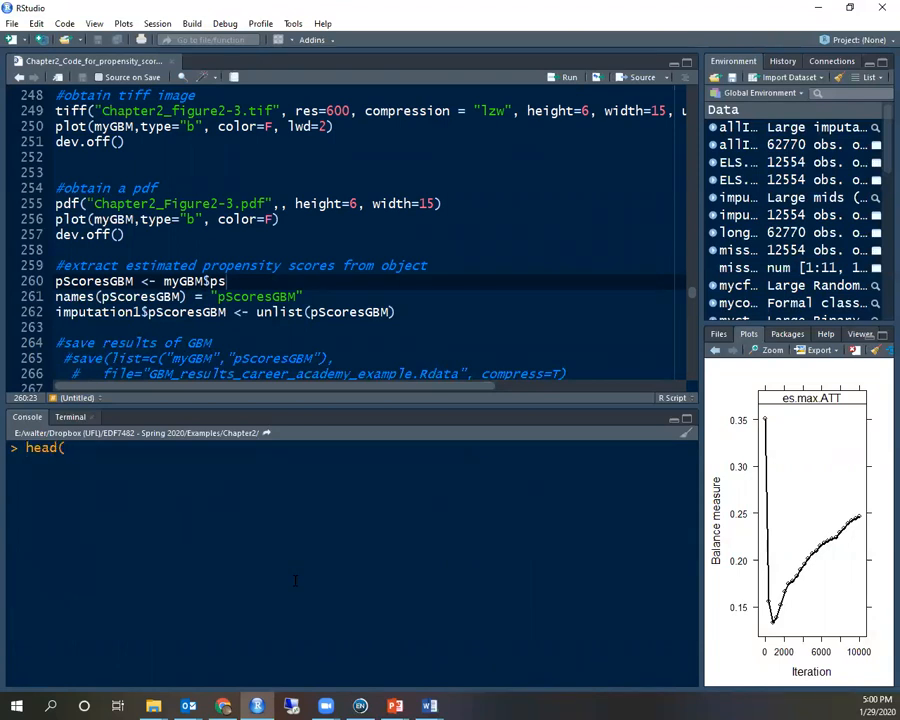
{"action": "type", "text": "pScores"}
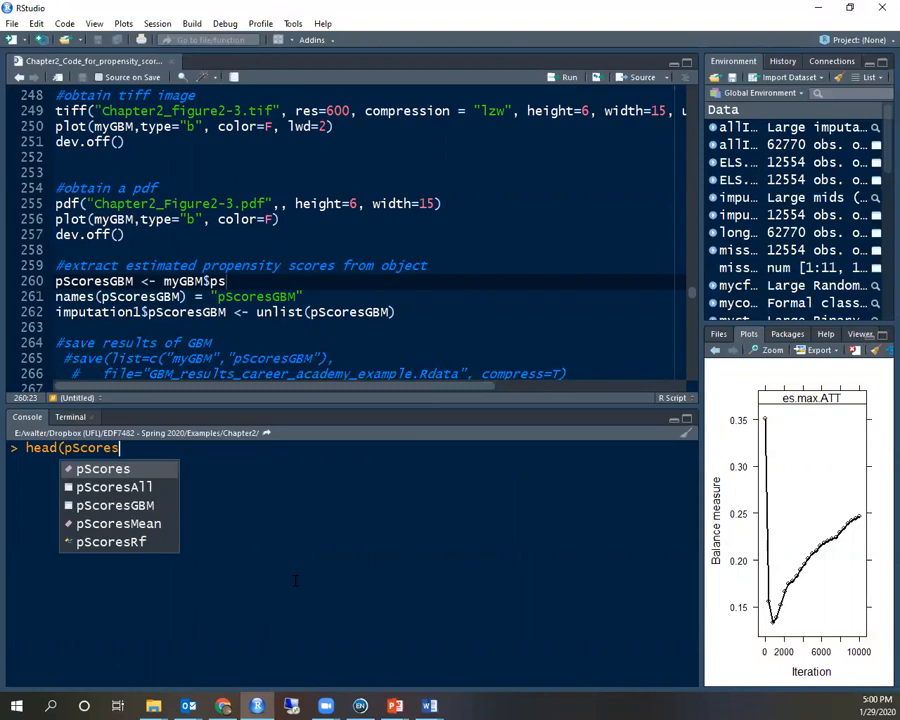
{"action": "left_click", "coordinate": [114, 504]}
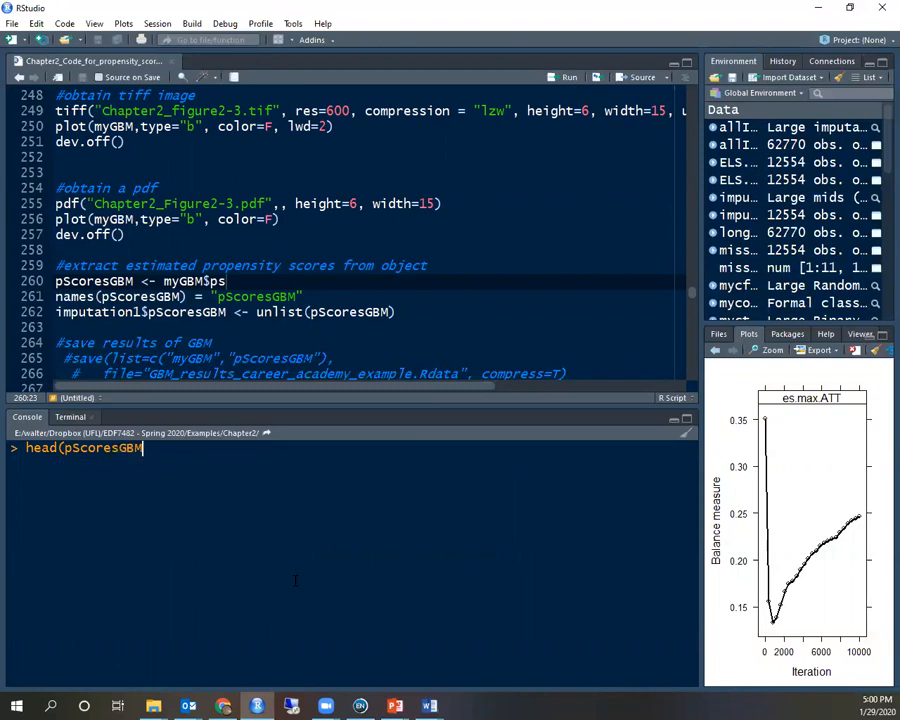
{"action": "type", "text": ")"}
{"action": "key", "text": "Return"}
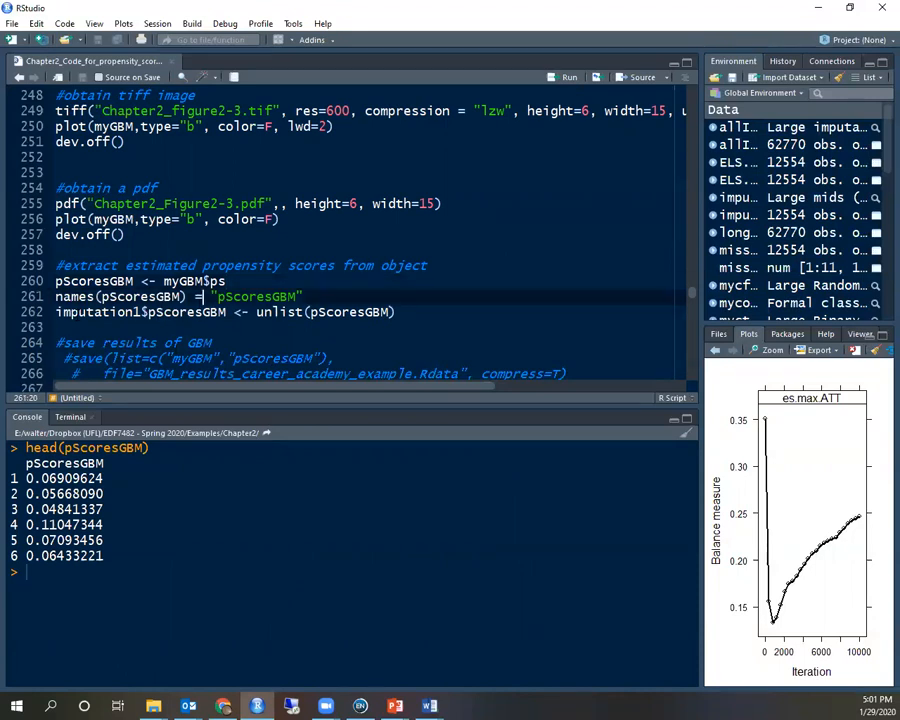
{"action": "left_click", "coordinate": [396, 312]}
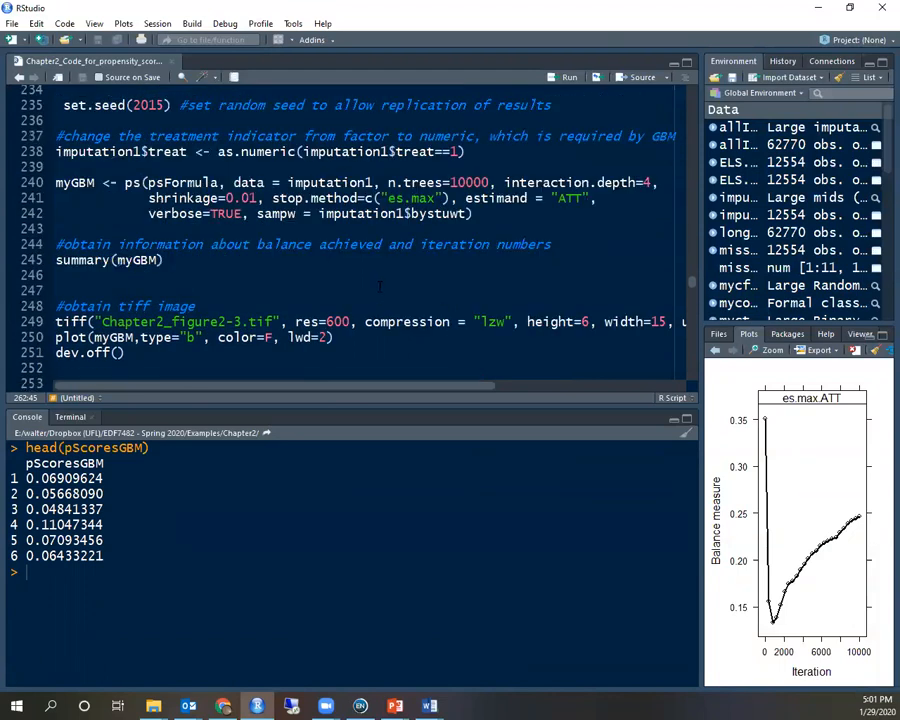
{"action": "scroll", "scroll_direction": "down", "scroll_amount": 3}
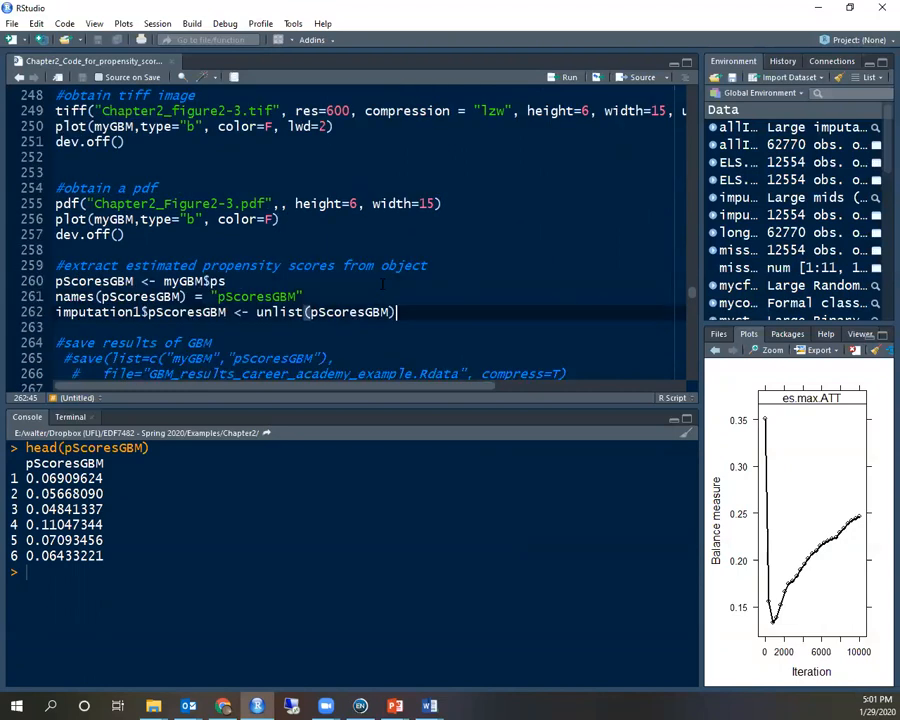
{"action": "scroll", "scroll_direction": "down", "scroll_amount": 3}
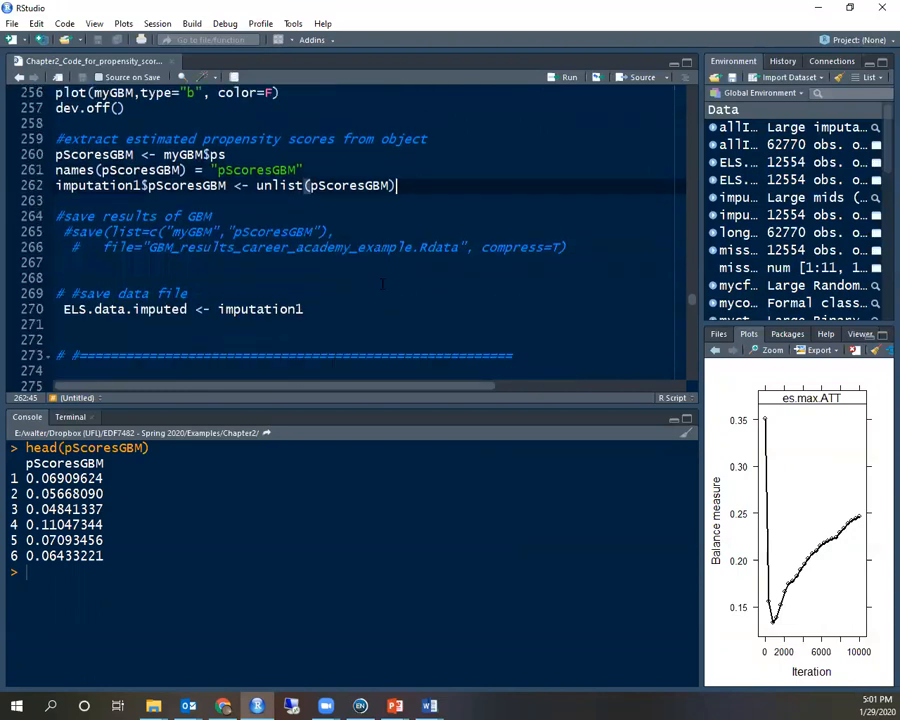